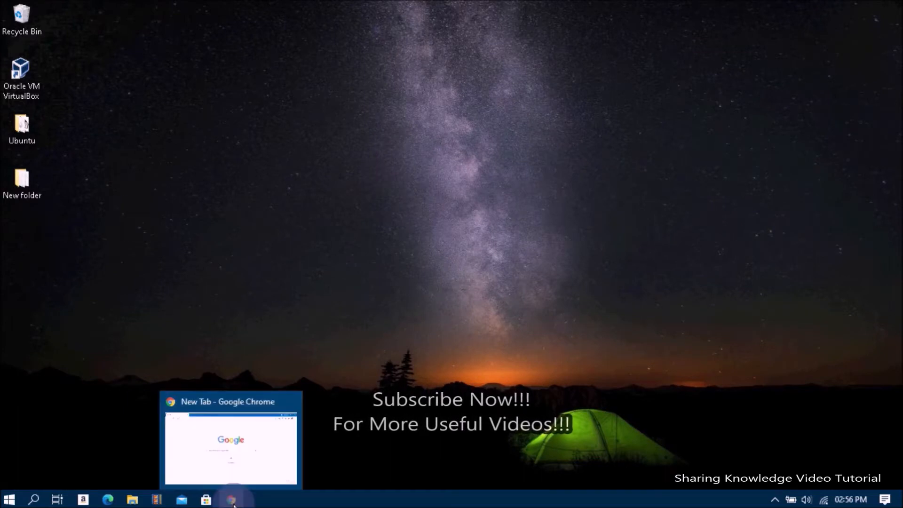
# Bring Chrome forward and navigate its Settings to the Appearance section.
pyautogui.click(231, 498)
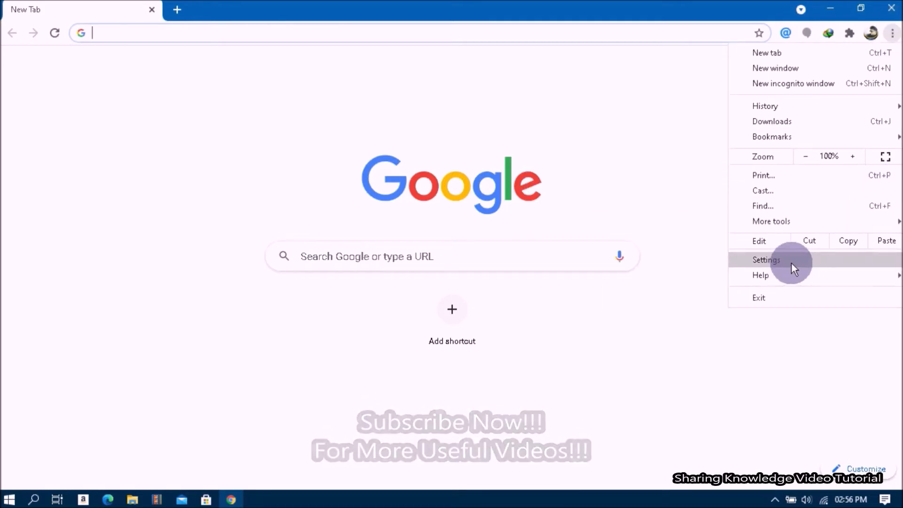
pyautogui.click(765, 259)
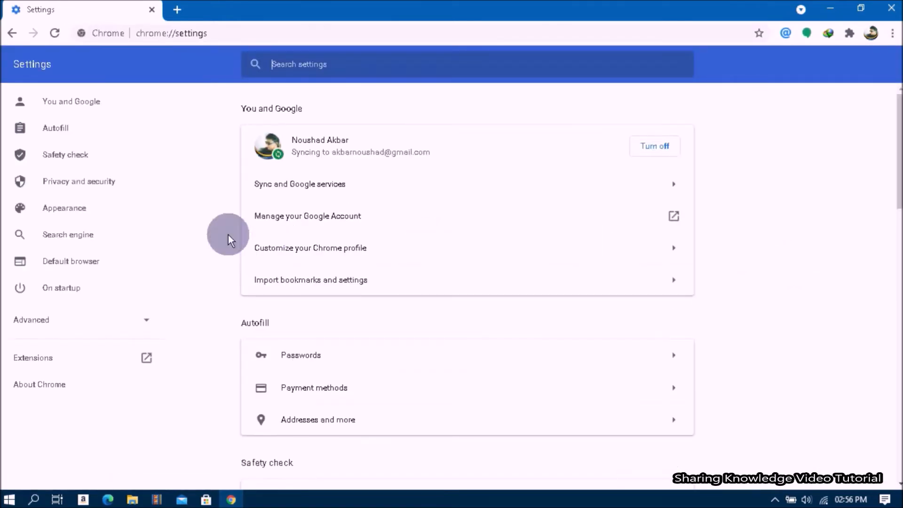
pyautogui.click(64, 208)
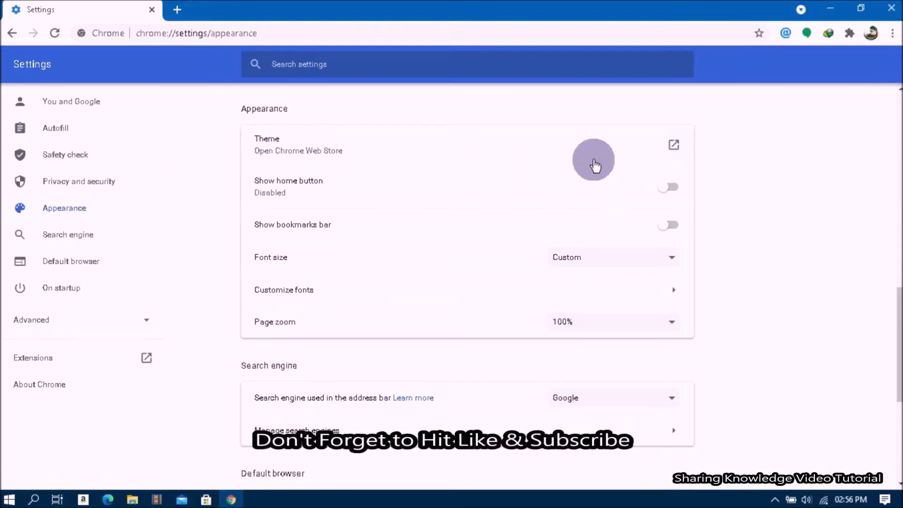
# Browse the Web Store themes down to Space Exploration and select Space & Patterns.
pyautogui.click(672, 145)
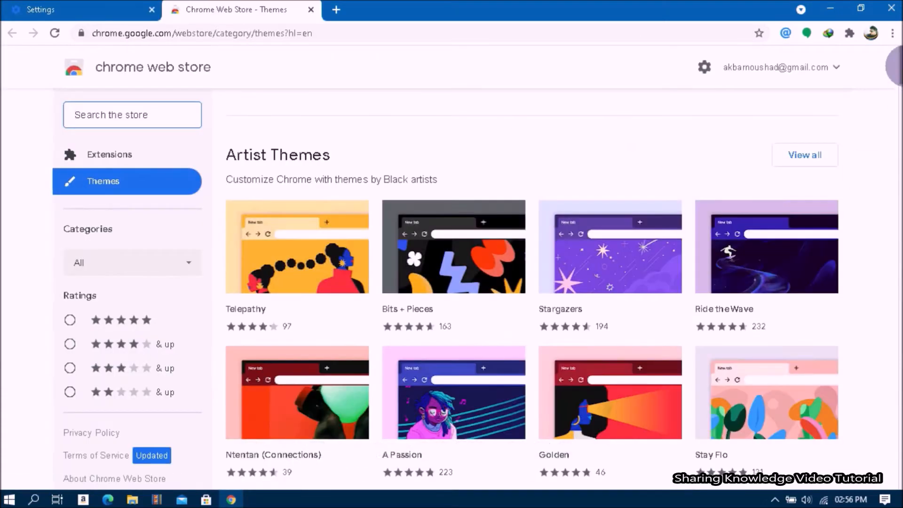
pyautogui.scroll(-3)
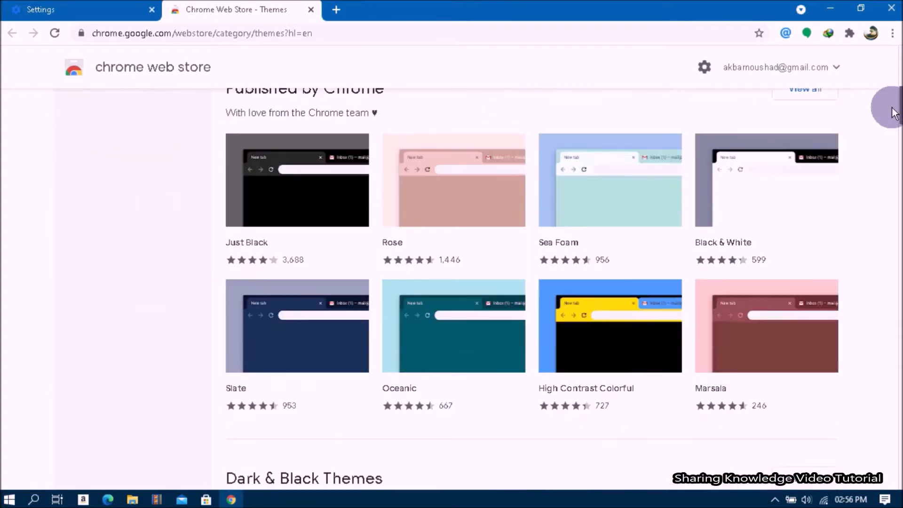
pyautogui.scroll(-3)
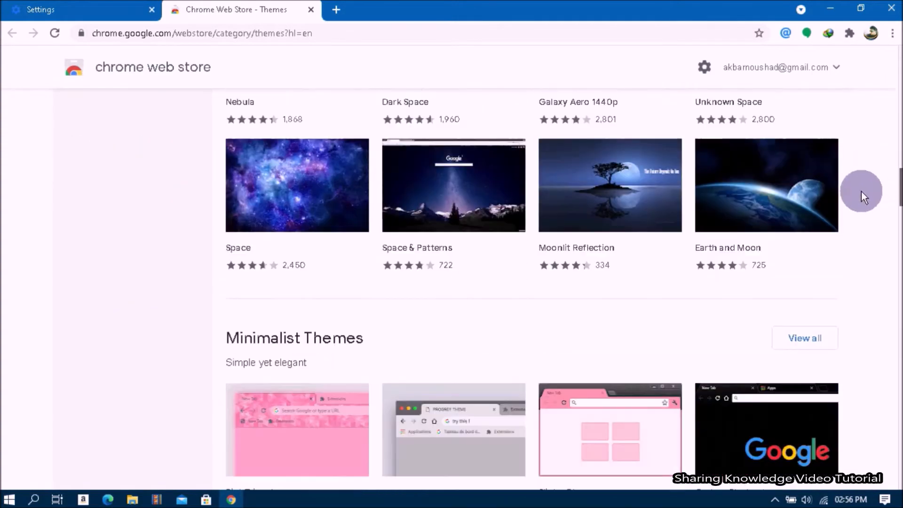
pyautogui.scroll(-3)
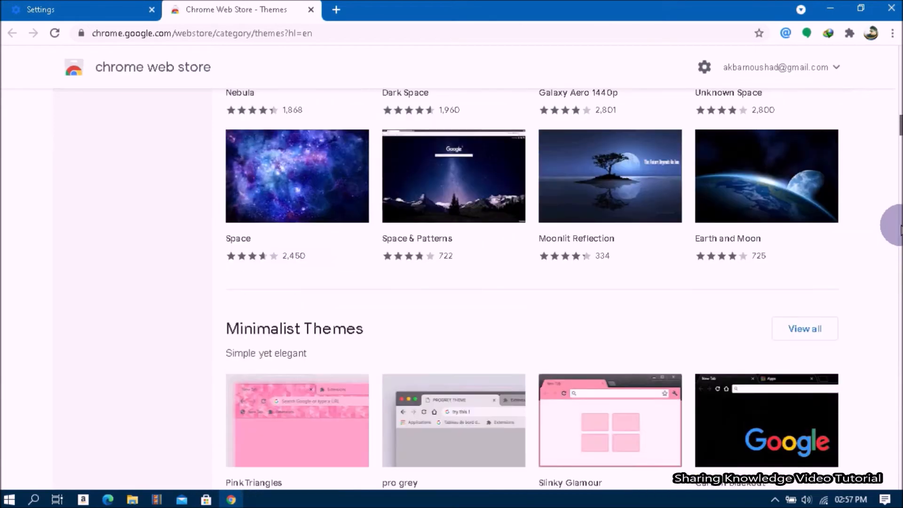
pyautogui.scroll(-3)
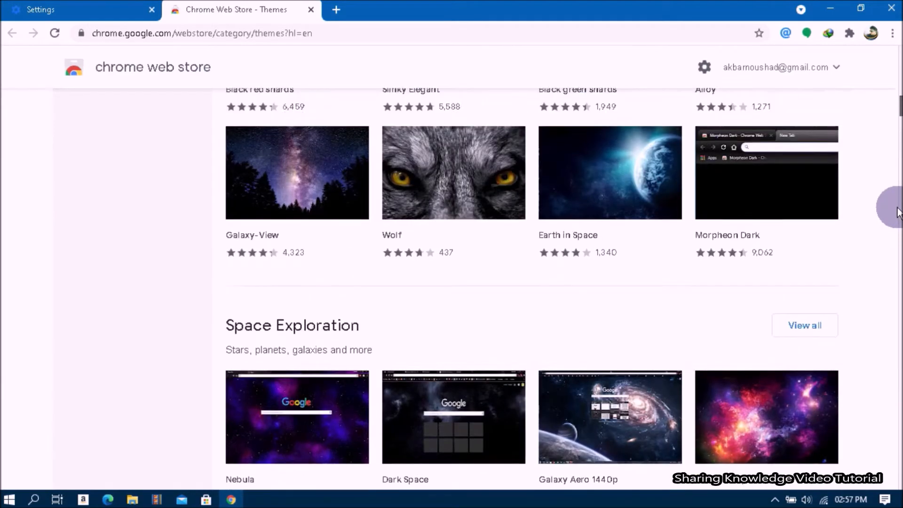
pyautogui.scroll(-3)
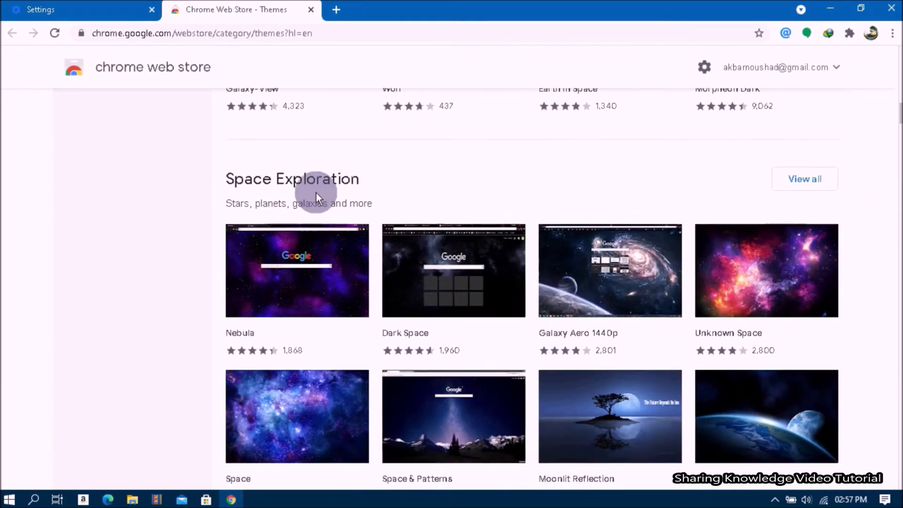
pyautogui.click(453, 403)
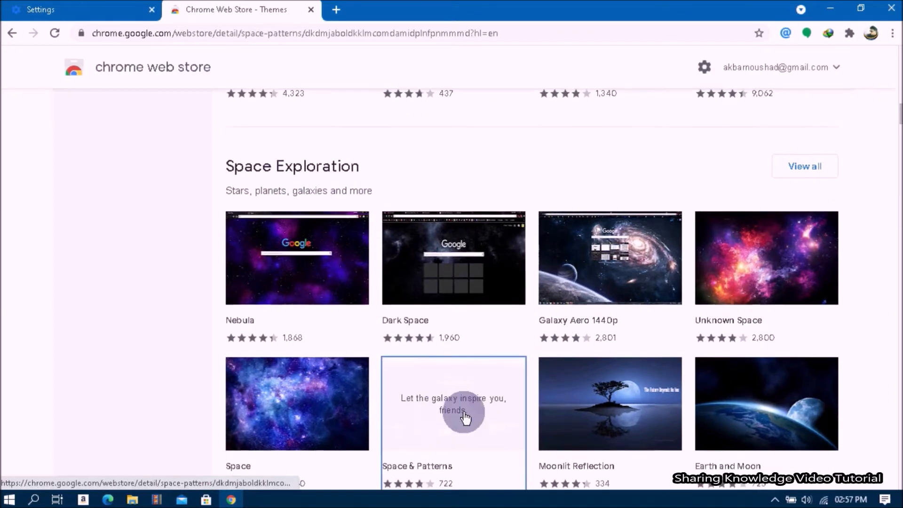
# Install the Space & Patterns theme with Add to Chrome and confirm it.
pyautogui.click(453, 403)
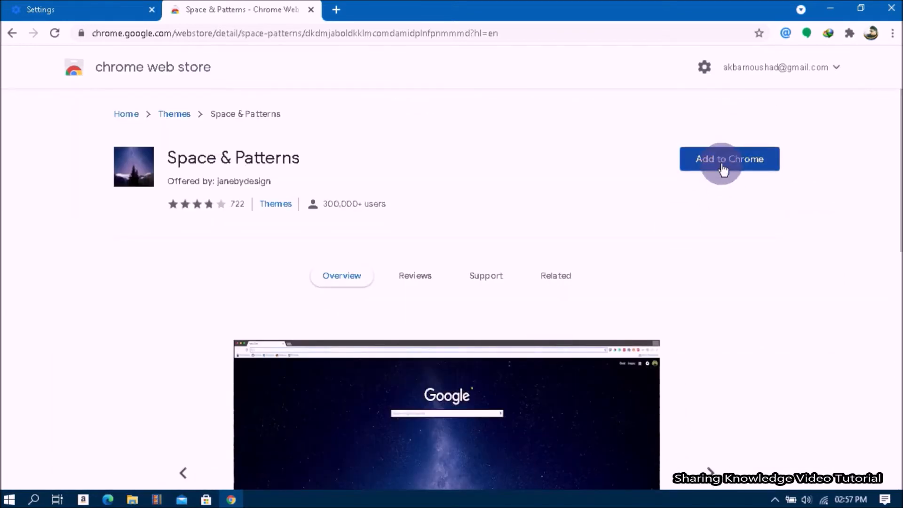
pyautogui.click(728, 159)
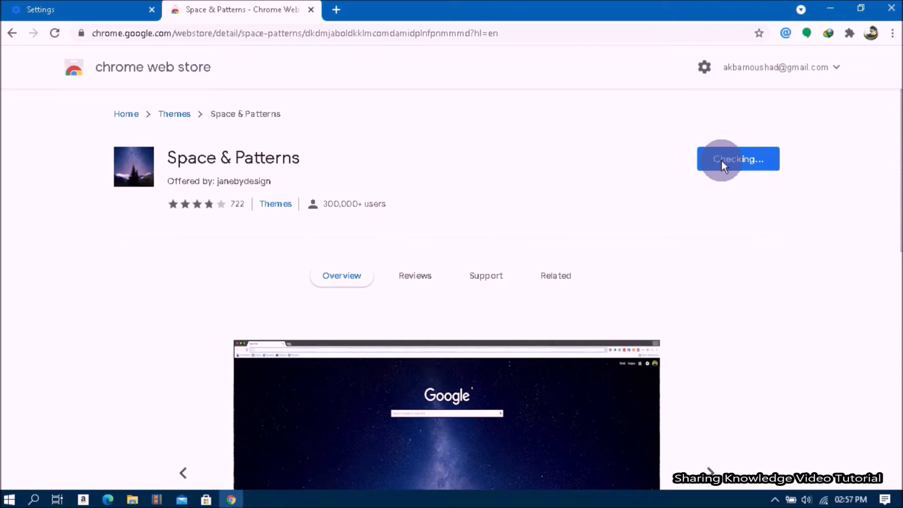
pyautogui.click(737, 159)
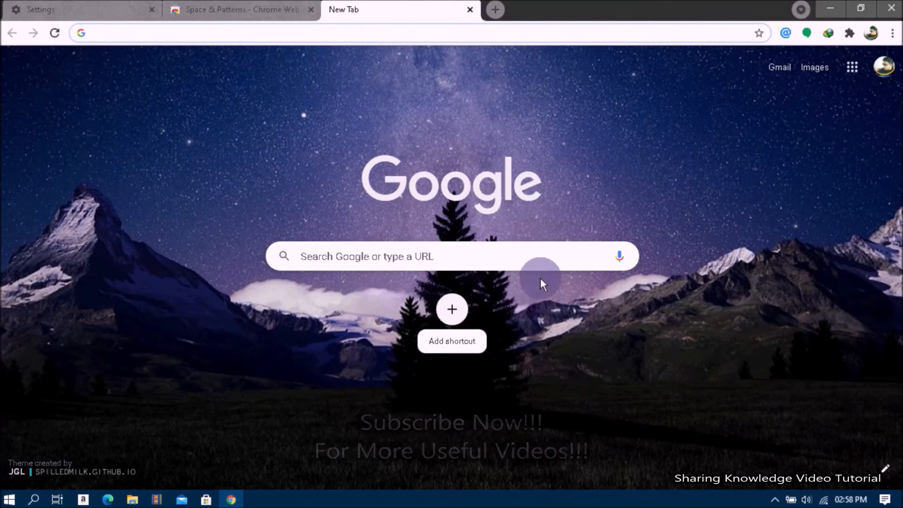
pyautogui.moveTo(241, 228)
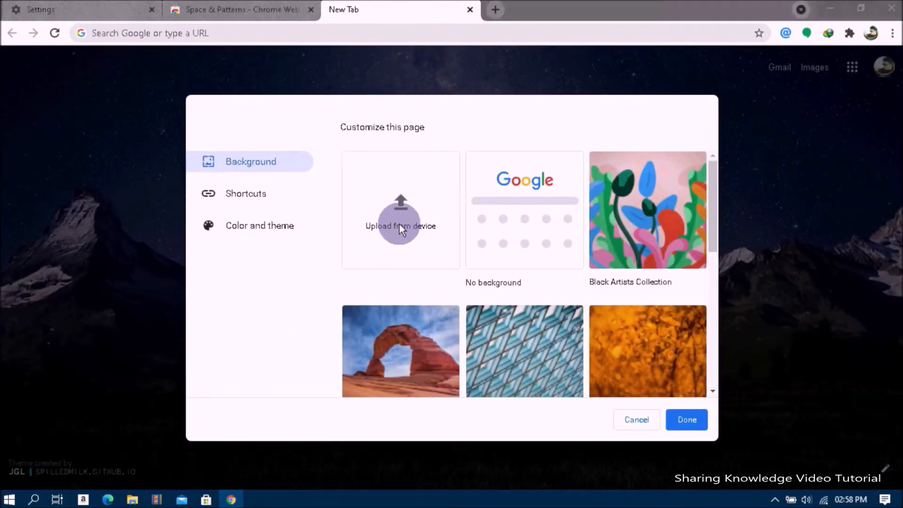
# Dismiss the upload picker and apply the rocky coastal landscape as new tab background.
pyautogui.click(401, 225)
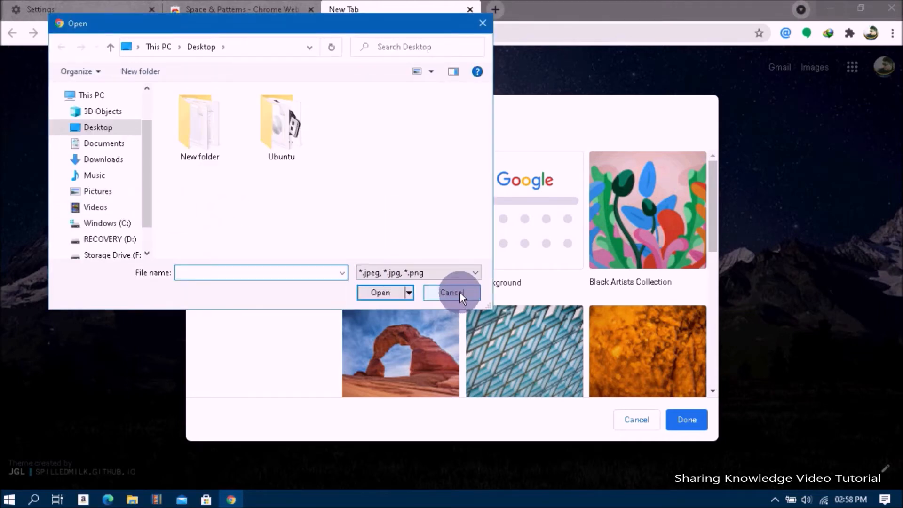
pyautogui.click(451, 293)
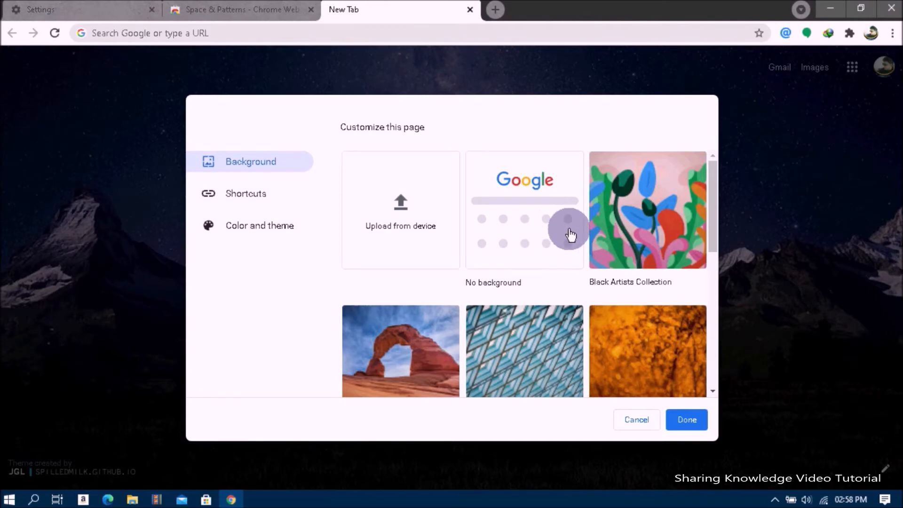
pyautogui.scroll(-3)
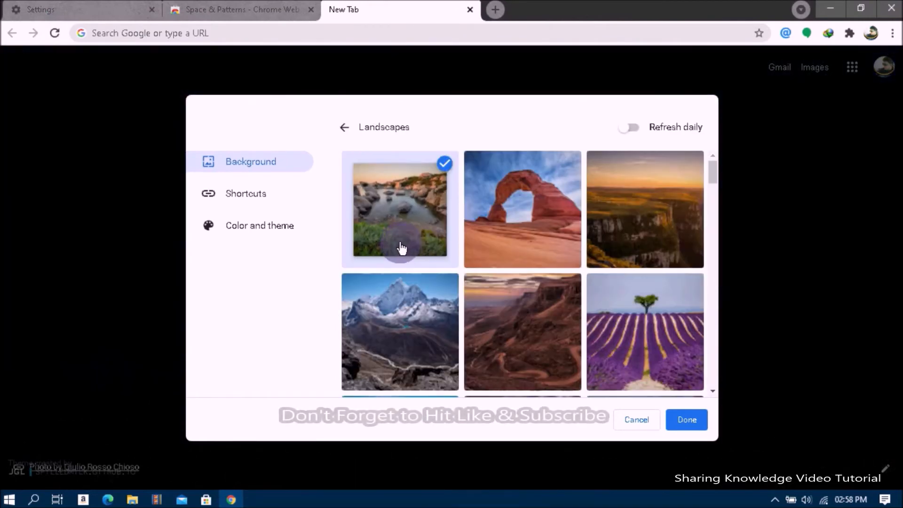
pyautogui.click(686, 420)
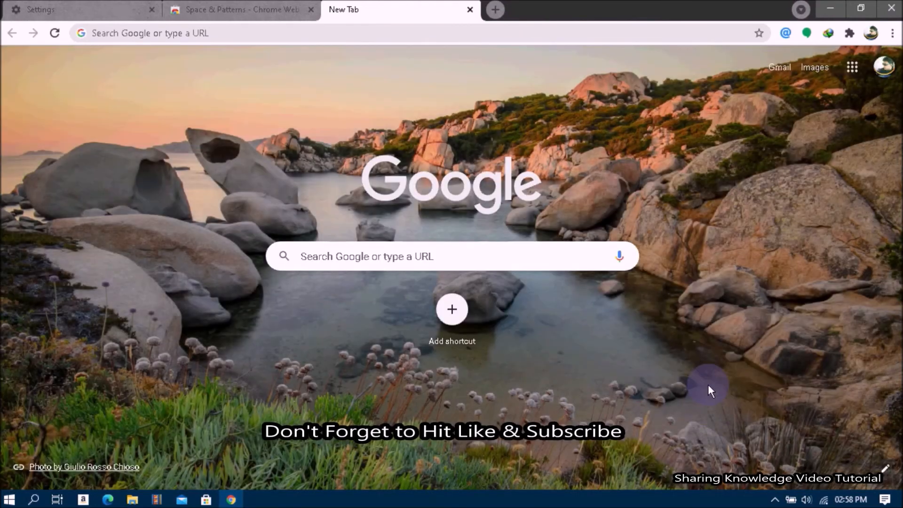
pyautogui.moveTo(321, 289)
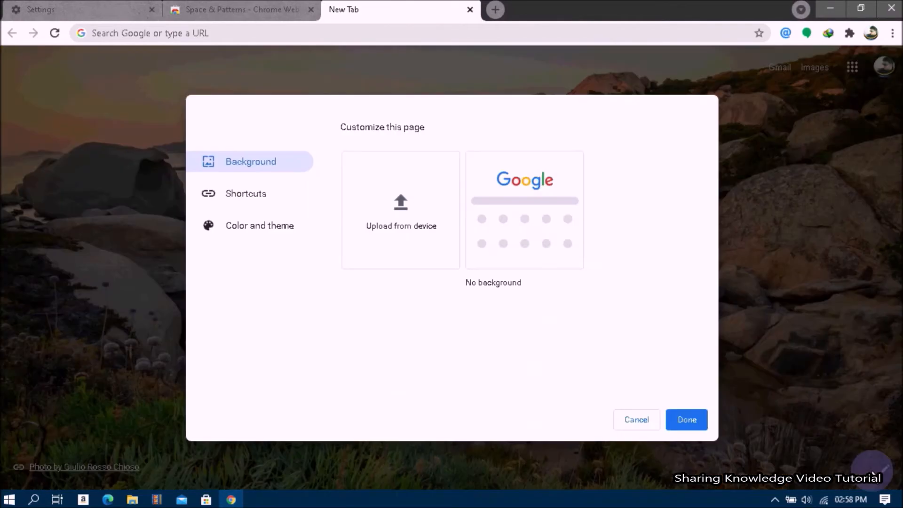
# Set the new tab page to No background and confirm with Done.
pyautogui.click(524, 209)
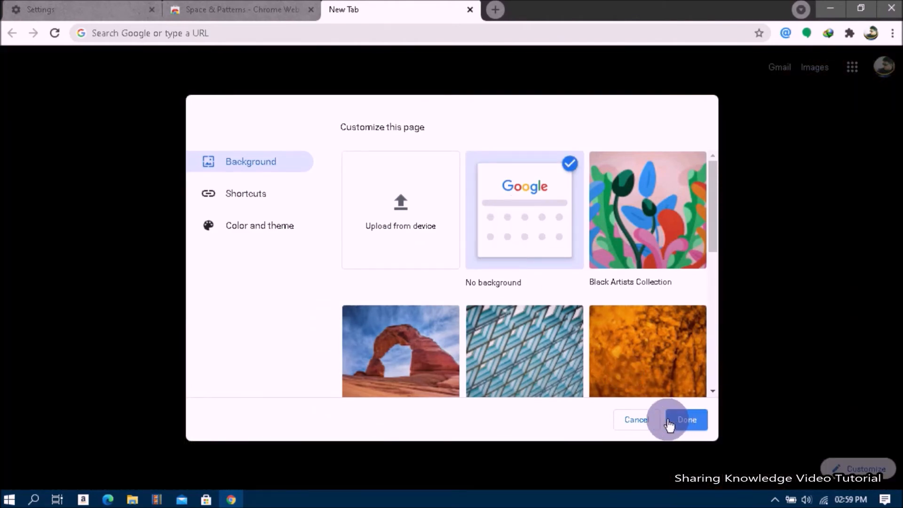
pyautogui.click(685, 419)
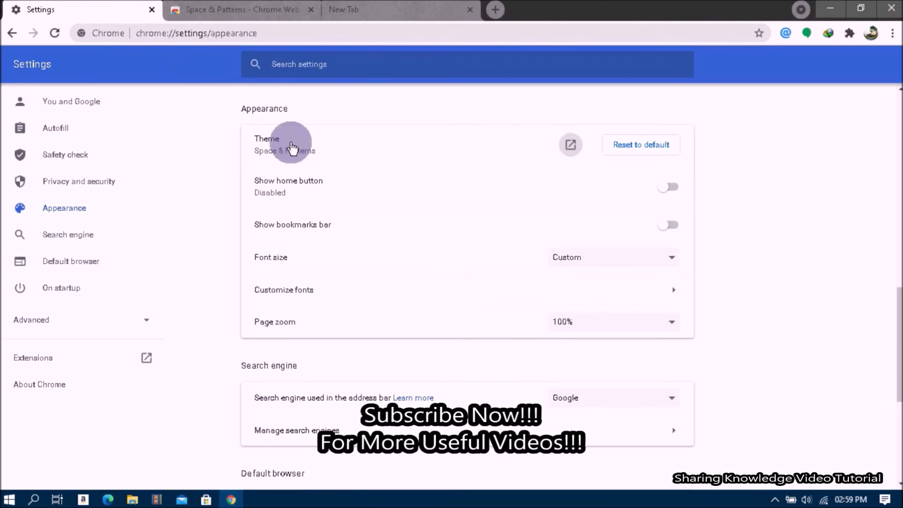
# Reset the theme to default, then apply the rice-terrace Landscapes photo as new tab background.
pyautogui.click(641, 145)
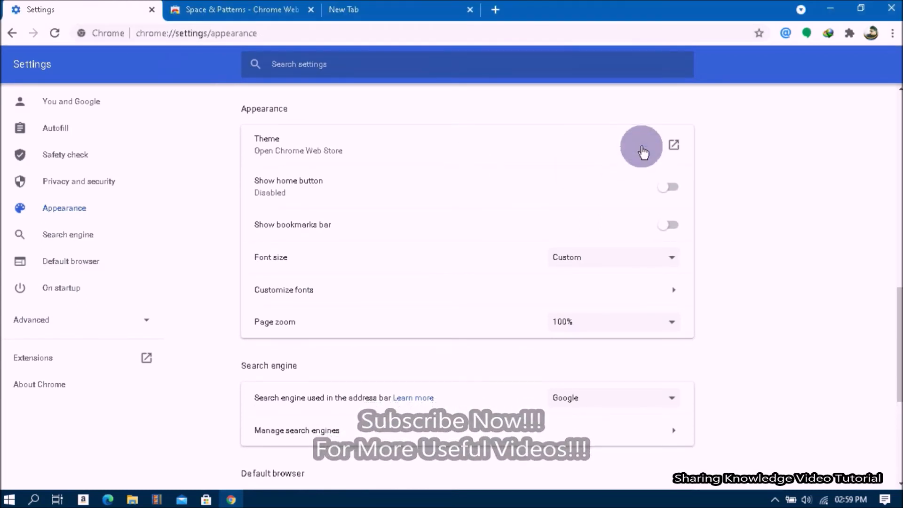
pyautogui.click(375, 9)
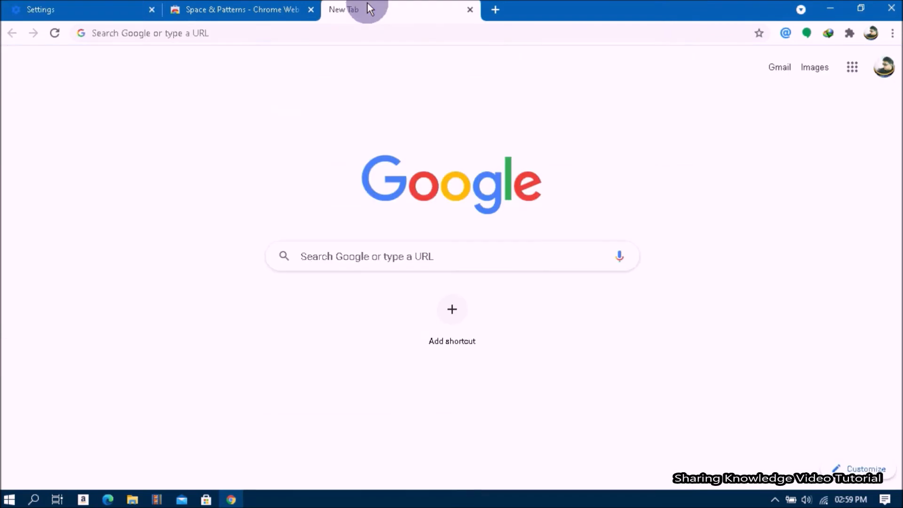
pyautogui.moveTo(834, 467)
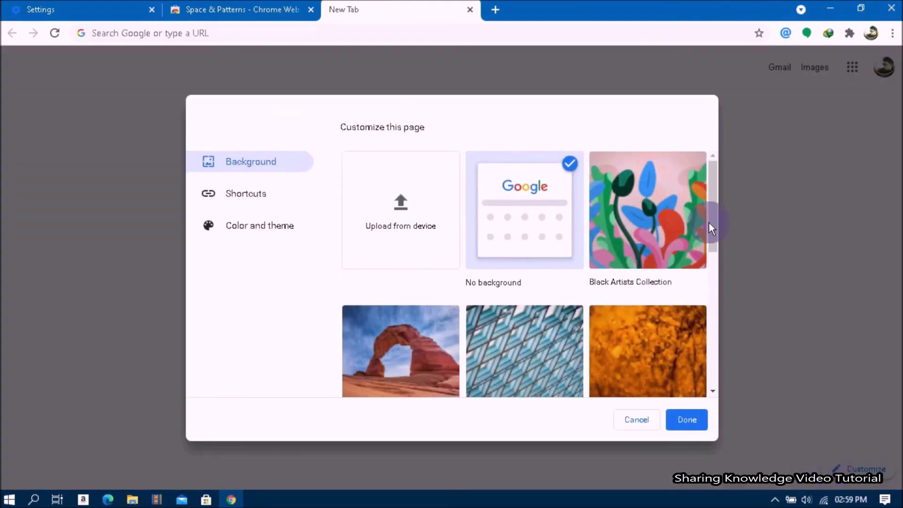
pyautogui.moveTo(415, 372)
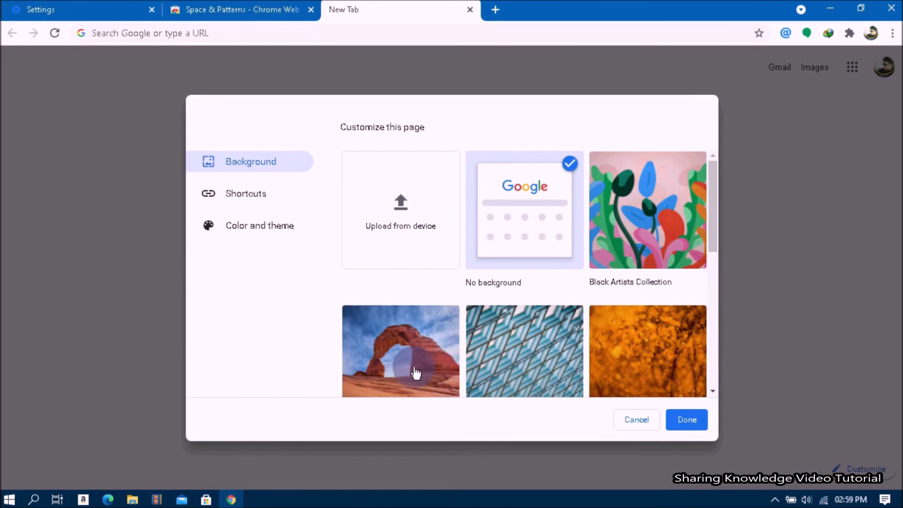
pyautogui.click(400, 351)
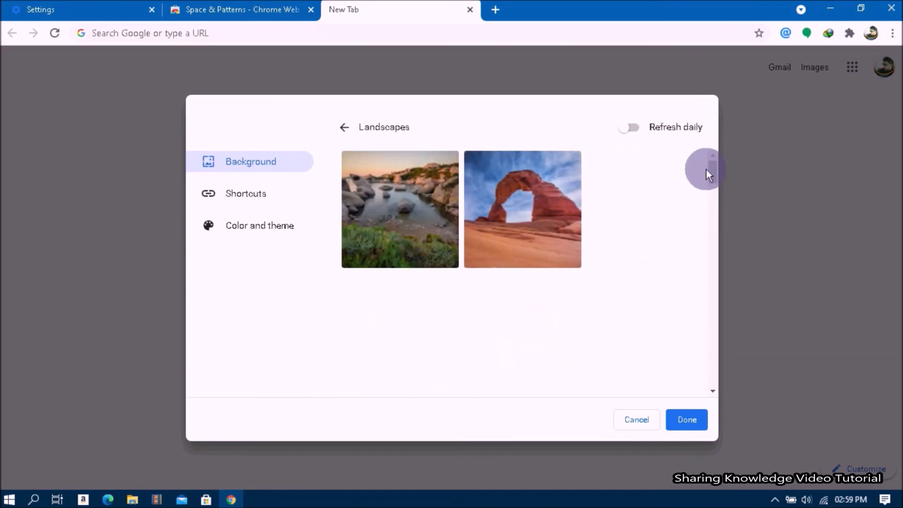
pyautogui.scroll(-3)
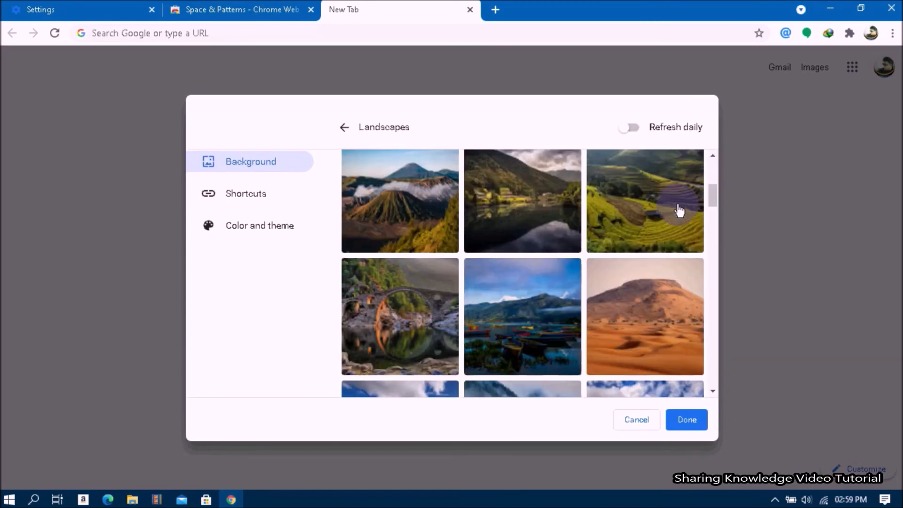
pyautogui.moveTo(650, 215)
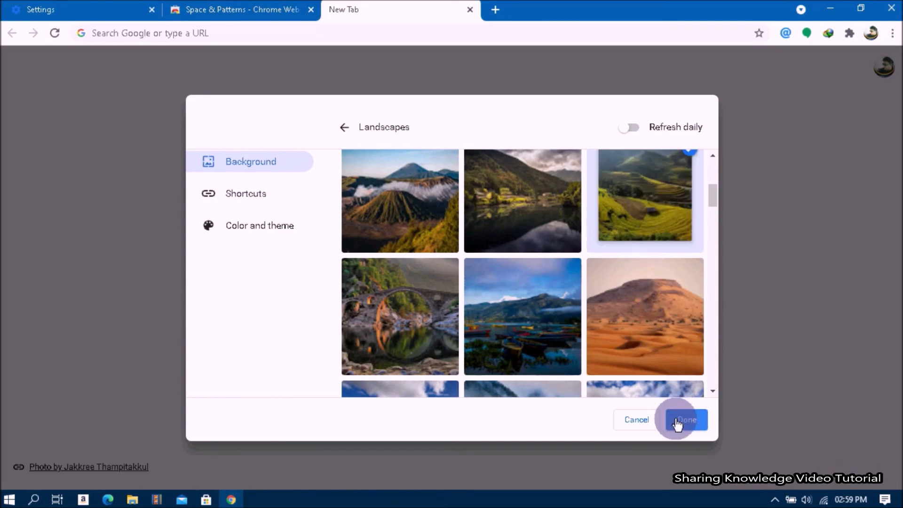
pyautogui.click(684, 419)
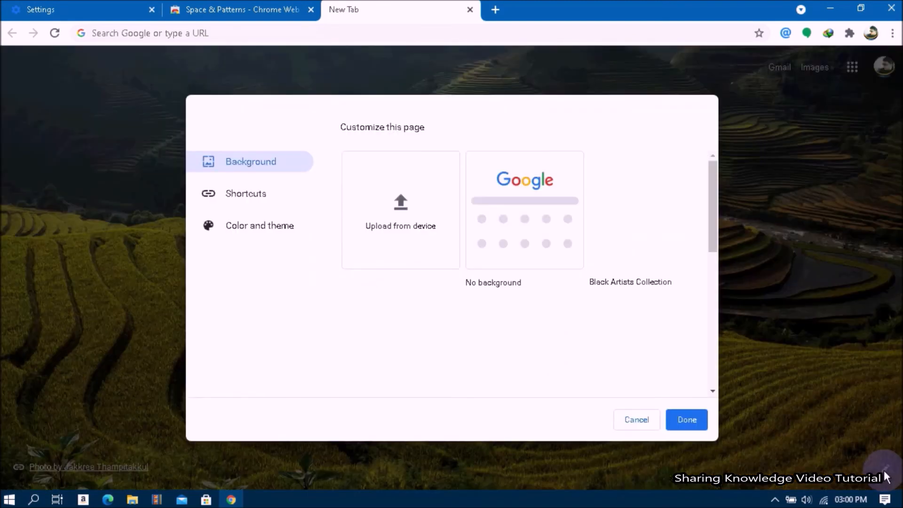
# Clear the background, then apply the volcano Landscapes photo as the new tab background.
pyautogui.click(523, 209)
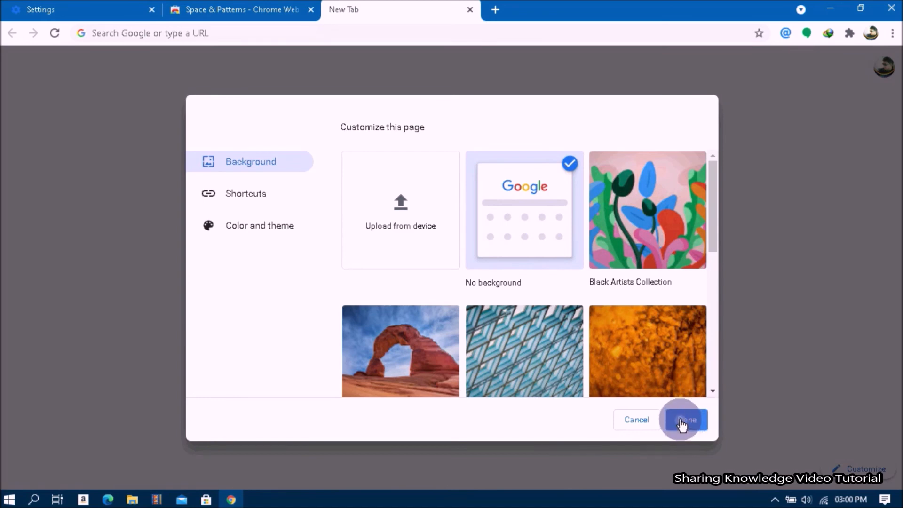
pyautogui.click(684, 420)
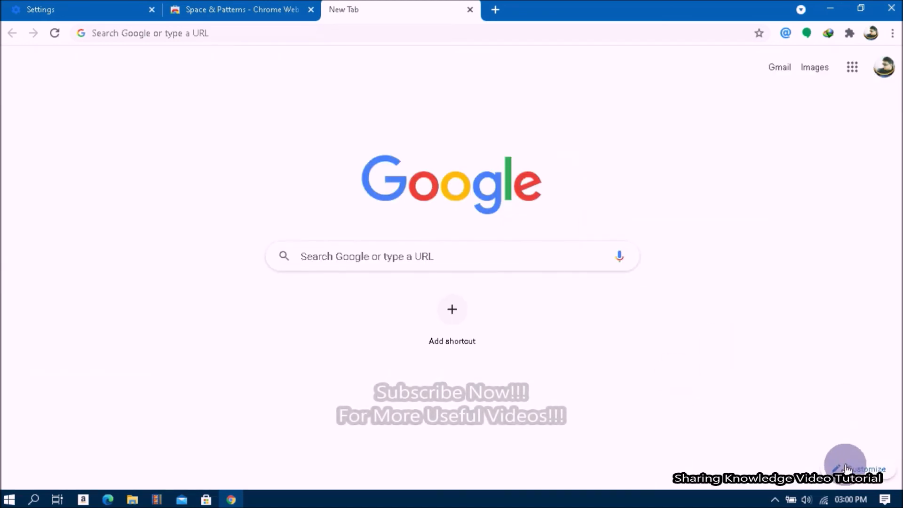
pyautogui.click(844, 469)
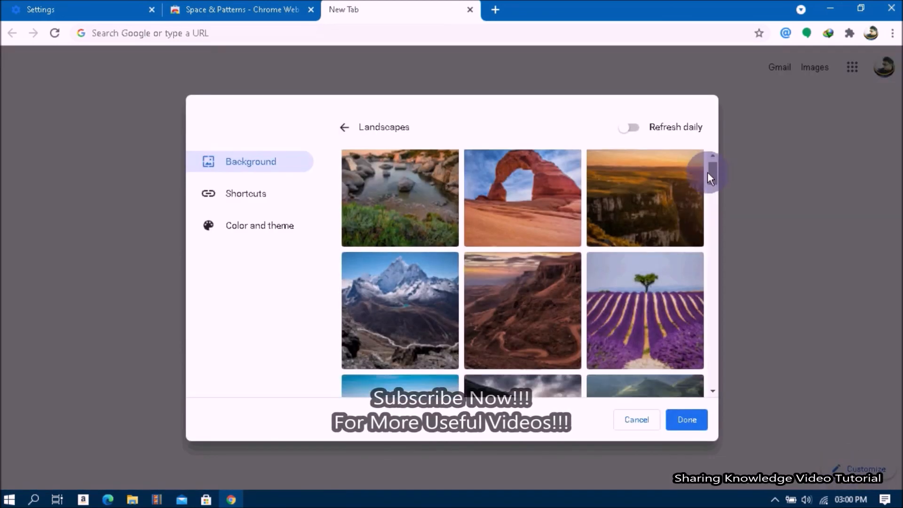
pyautogui.scroll(-3)
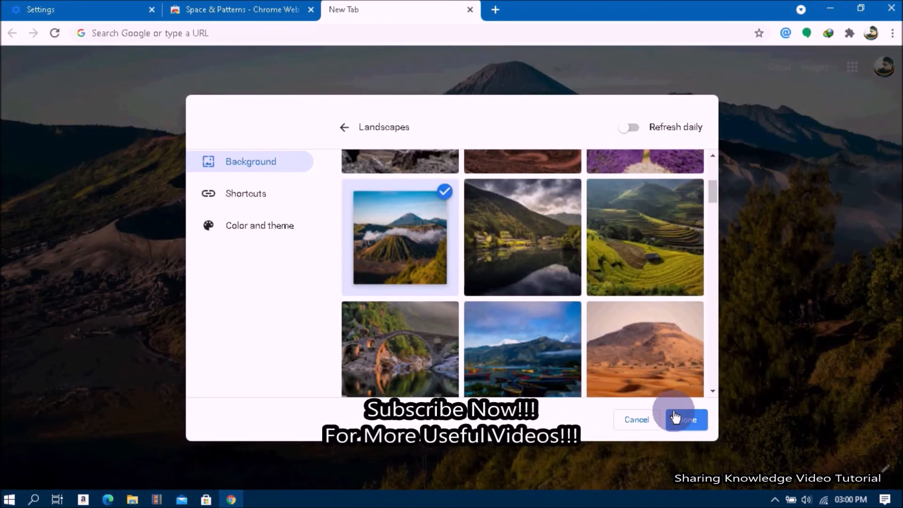
pyautogui.click(685, 420)
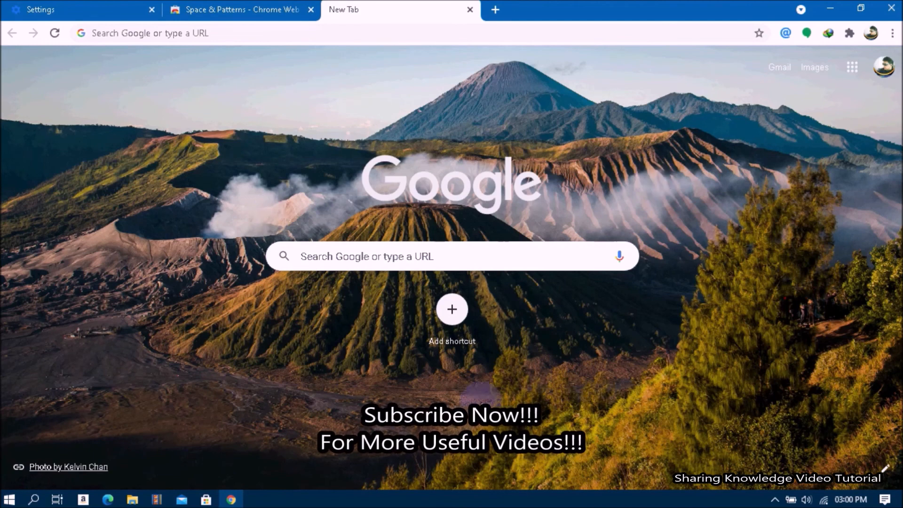